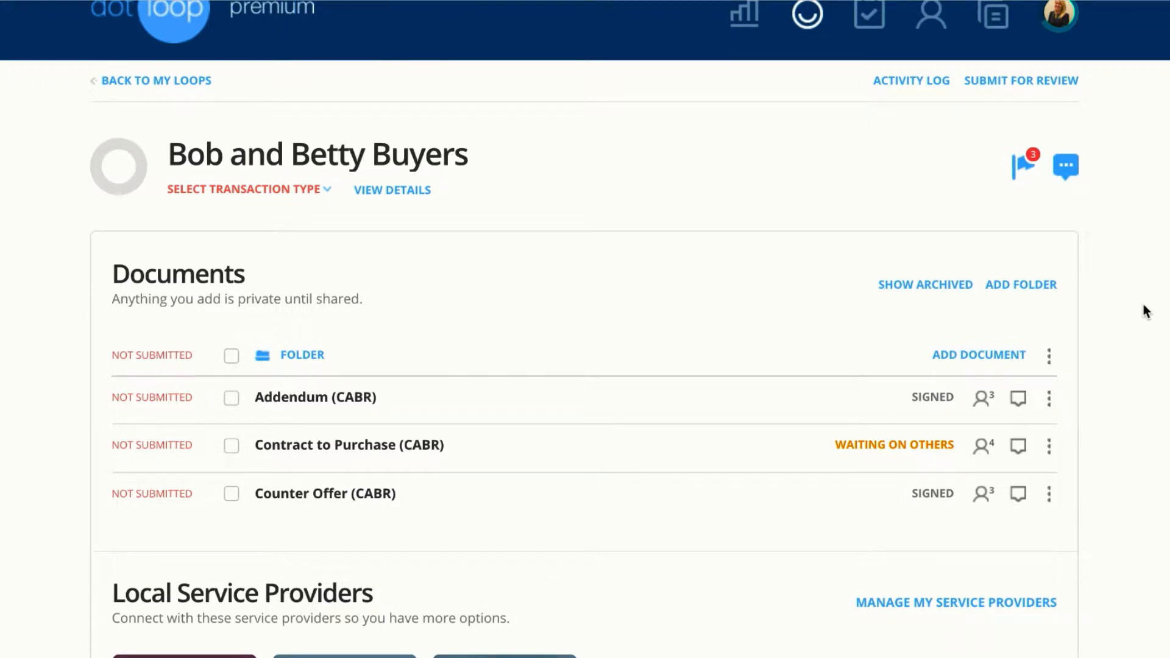
# Add Lisa Listing as a view-only recipient of the Addendum (CABR) with the PDF attached to the email.
pyautogui.scroll(-3)
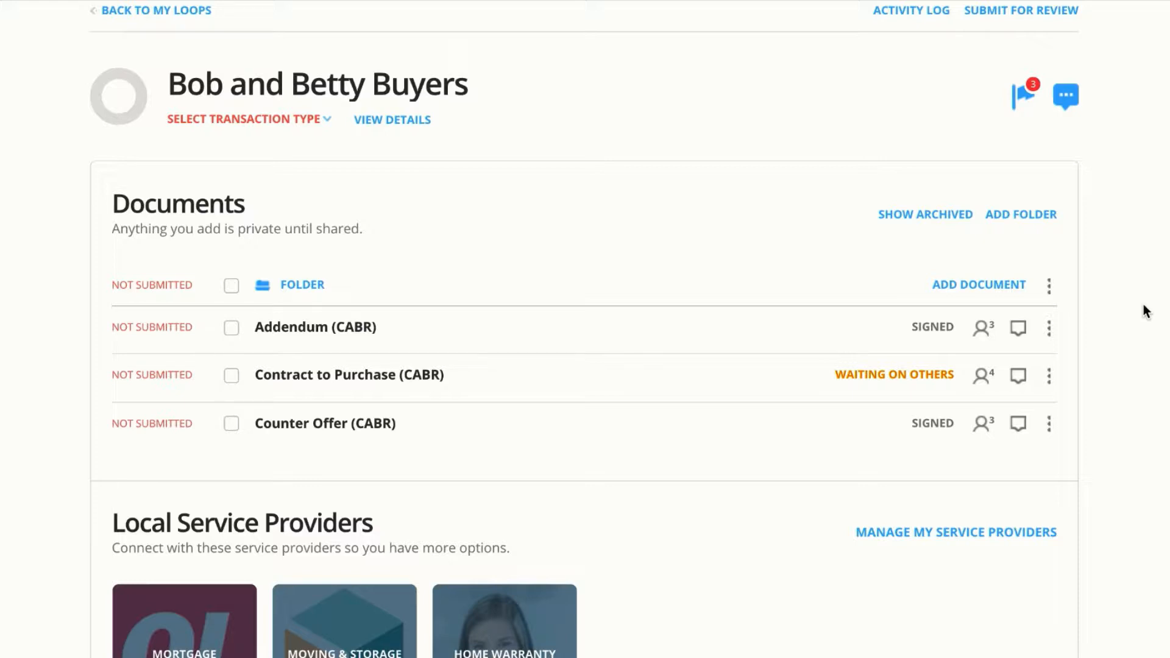
pyautogui.moveTo(768, 300)
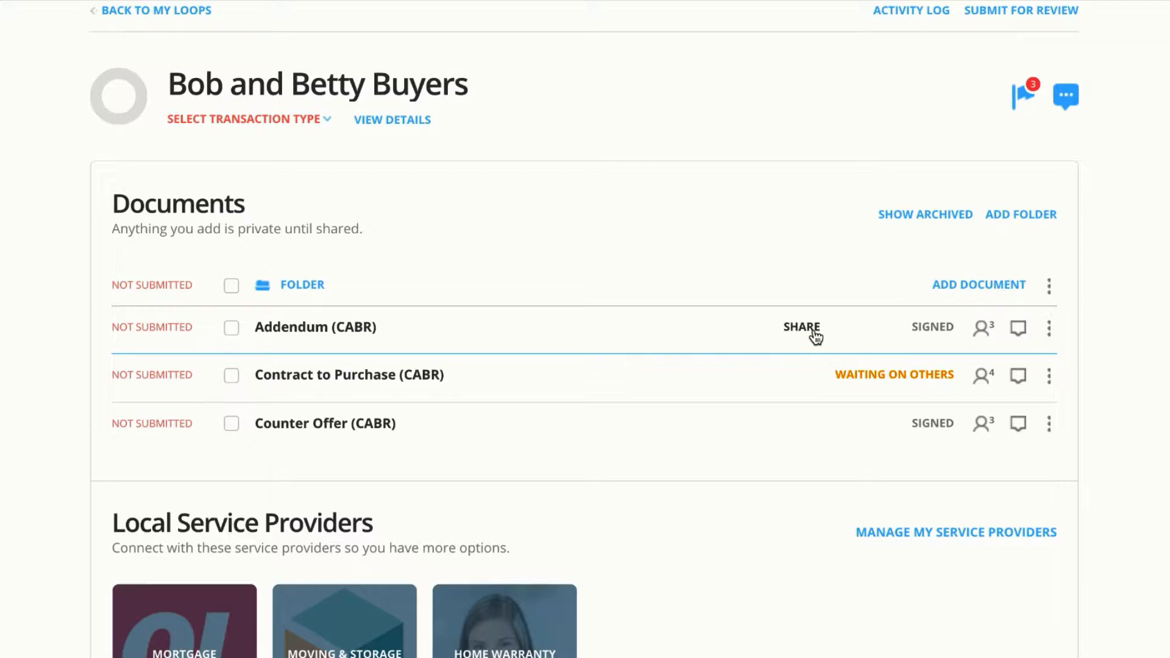
pyautogui.click(801, 327)
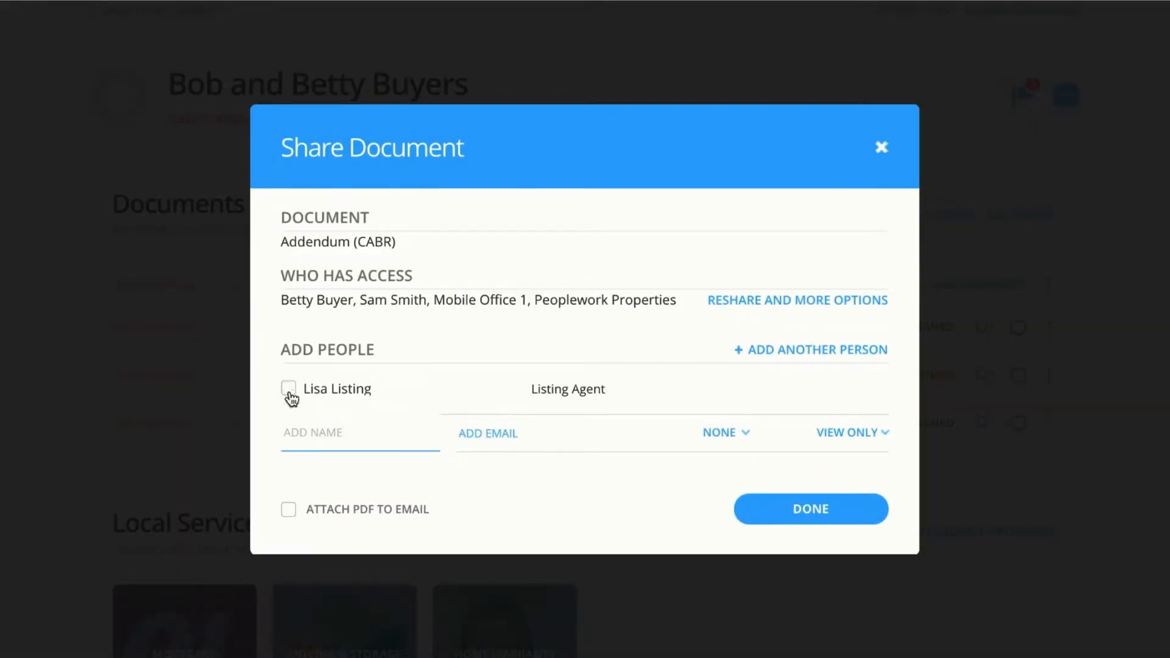
pyautogui.click(288, 388)
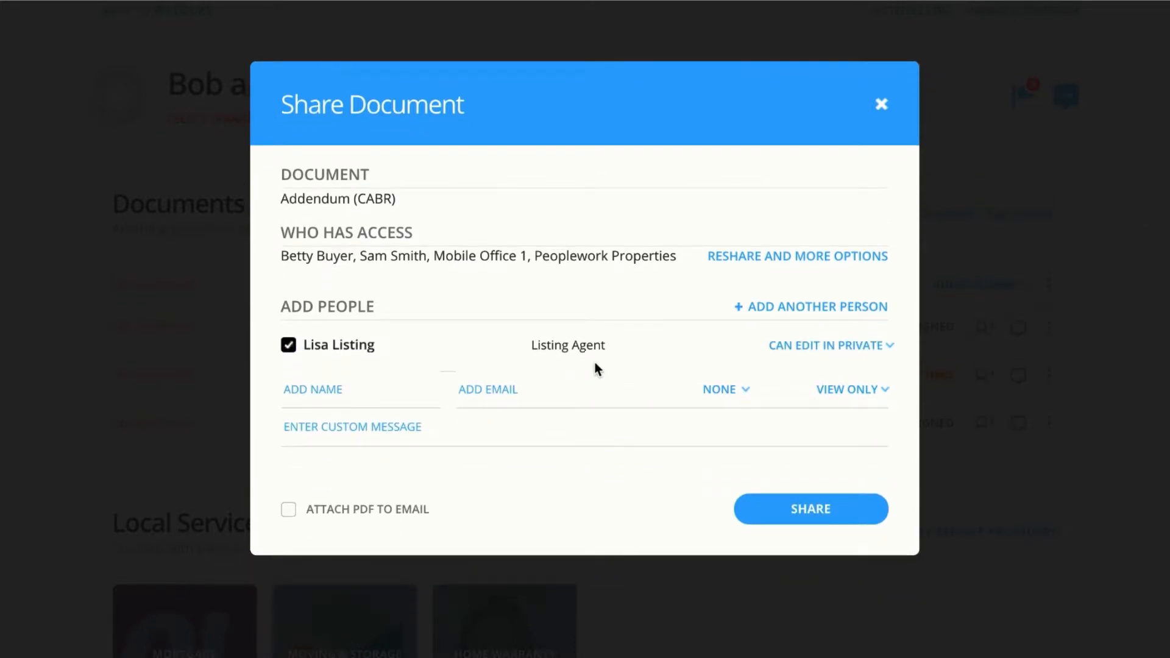
pyautogui.moveTo(584, 370)
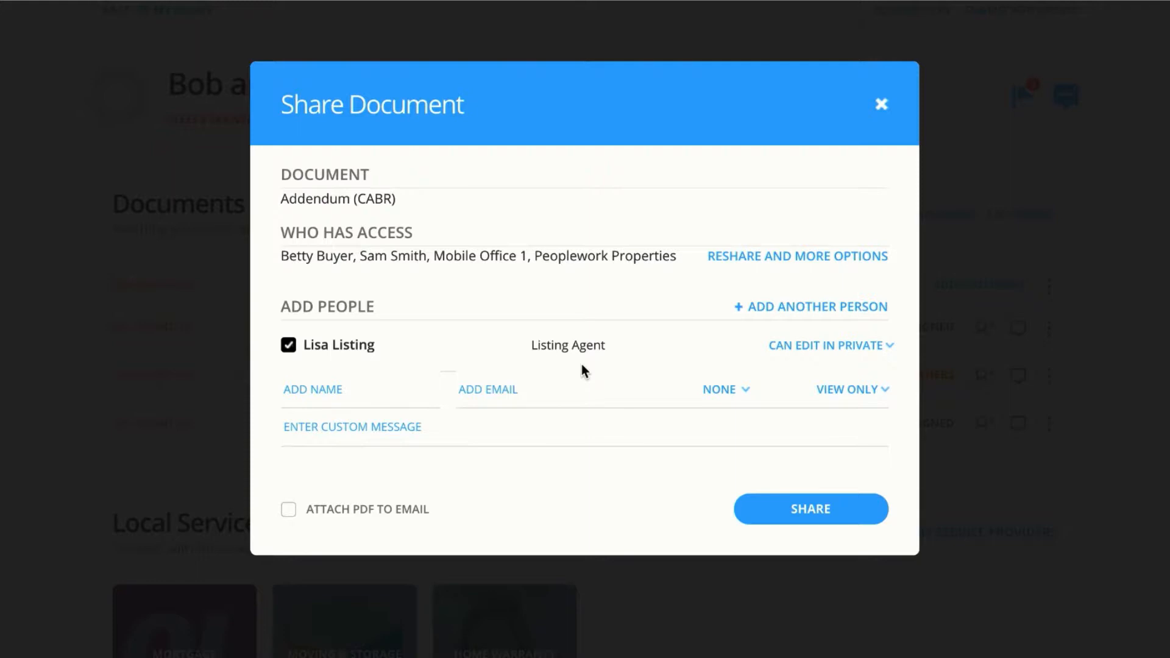
pyautogui.moveTo(776, 366)
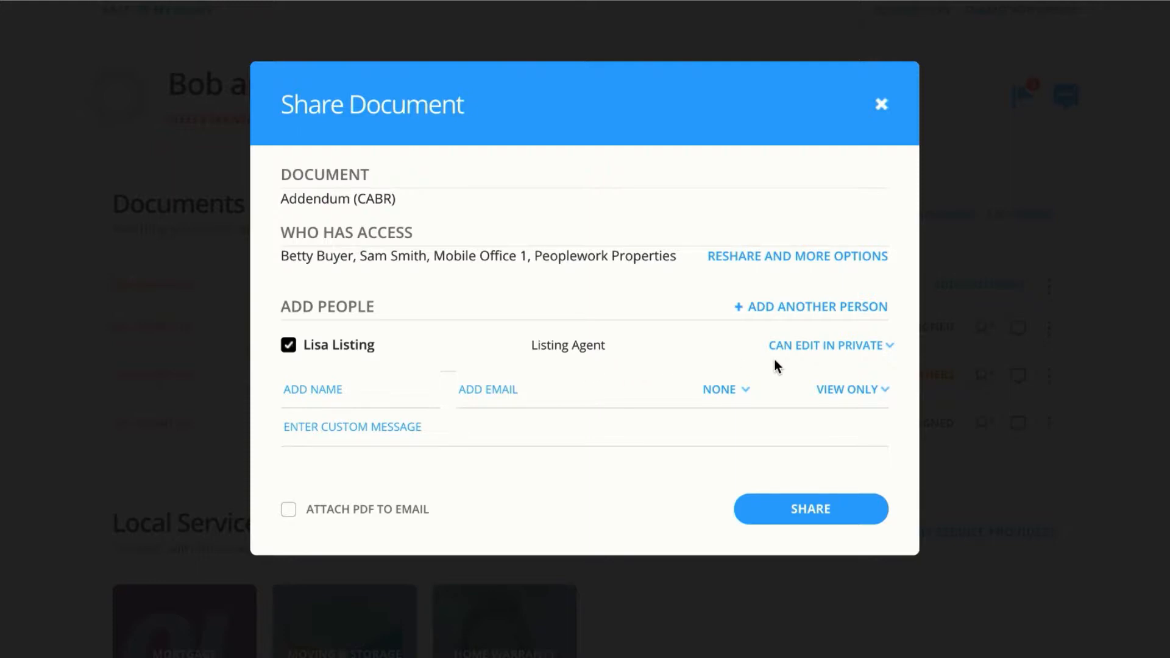
pyautogui.moveTo(820, 349)
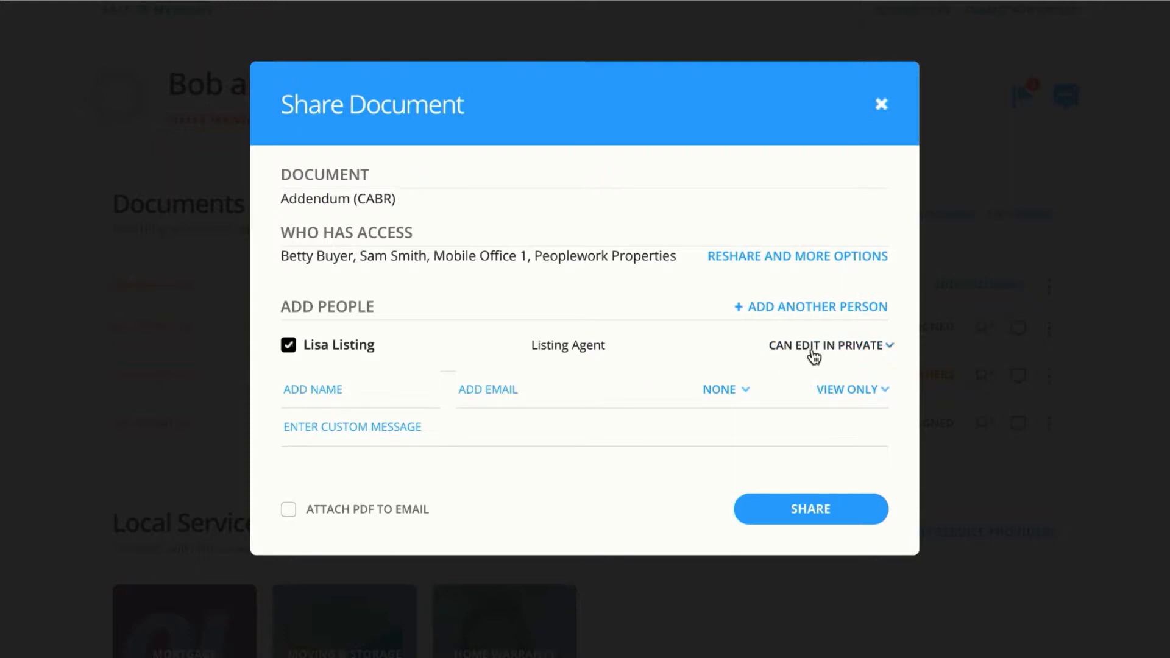
pyautogui.click(827, 345)
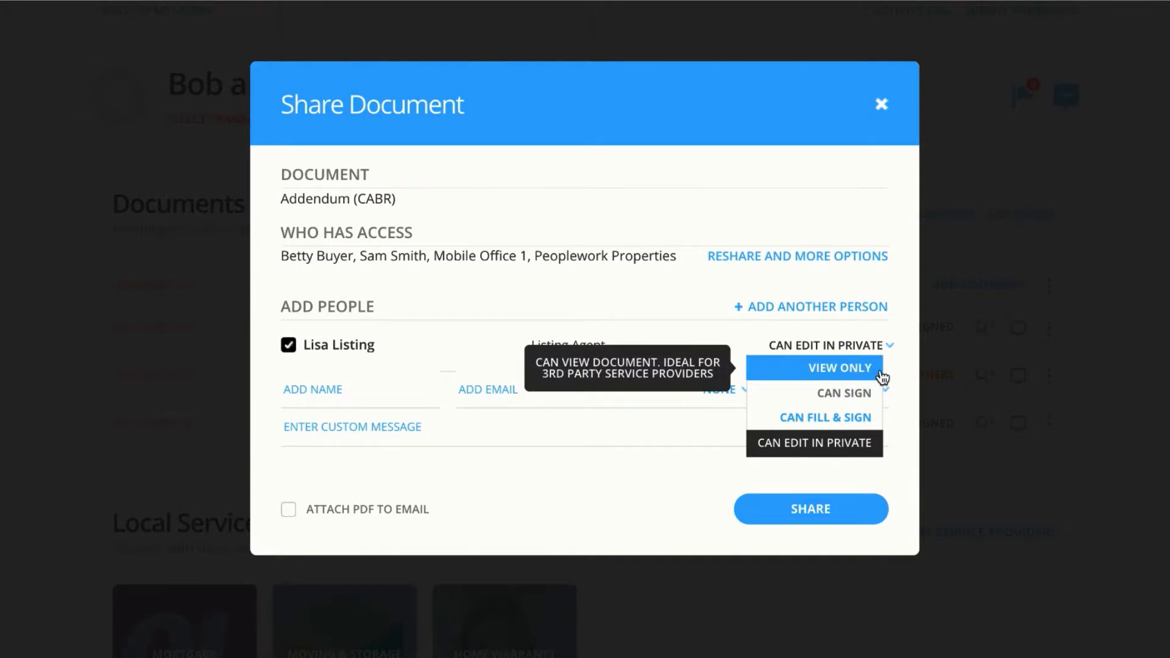
pyautogui.click(839, 367)
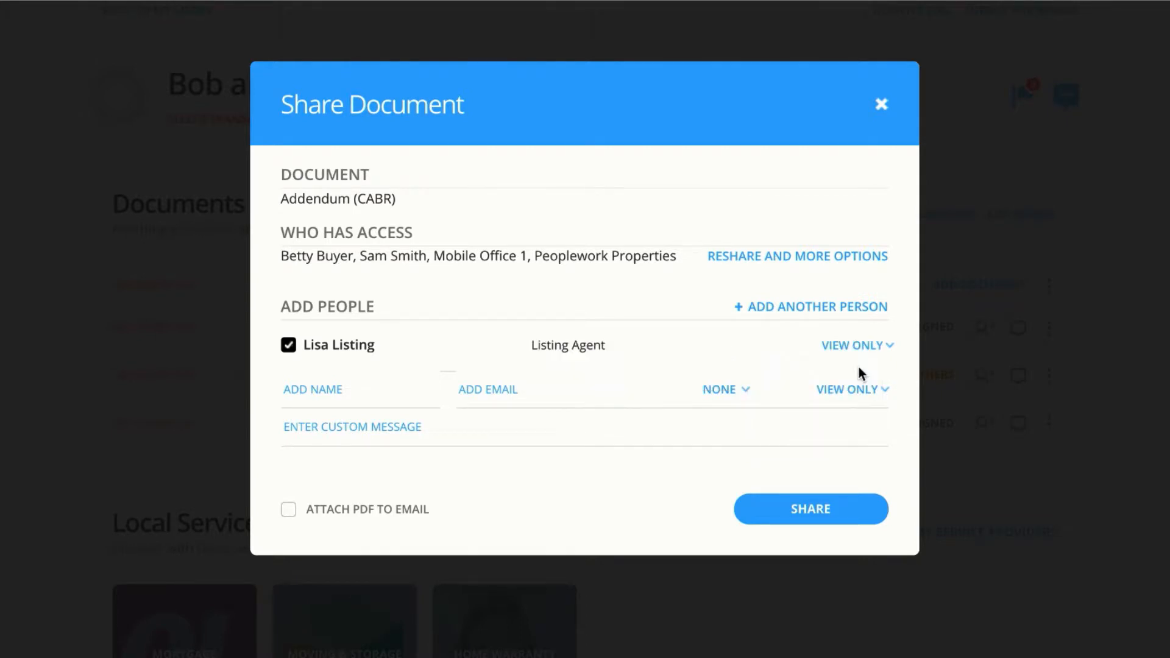
pyautogui.moveTo(350, 527)
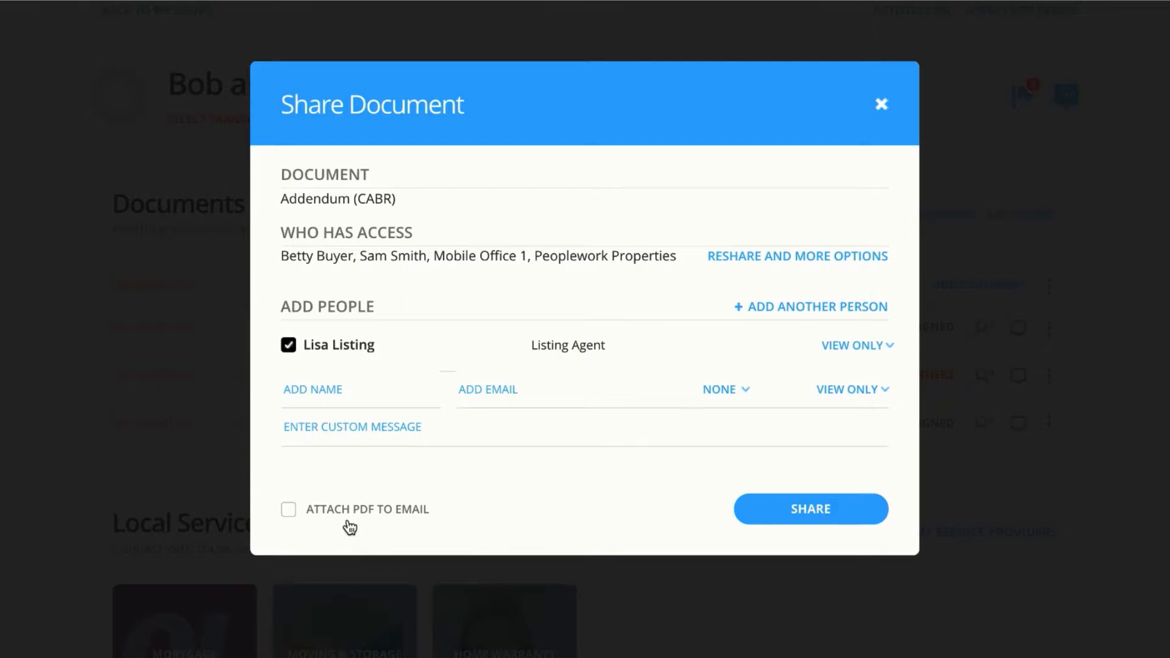
pyautogui.click(288, 509)
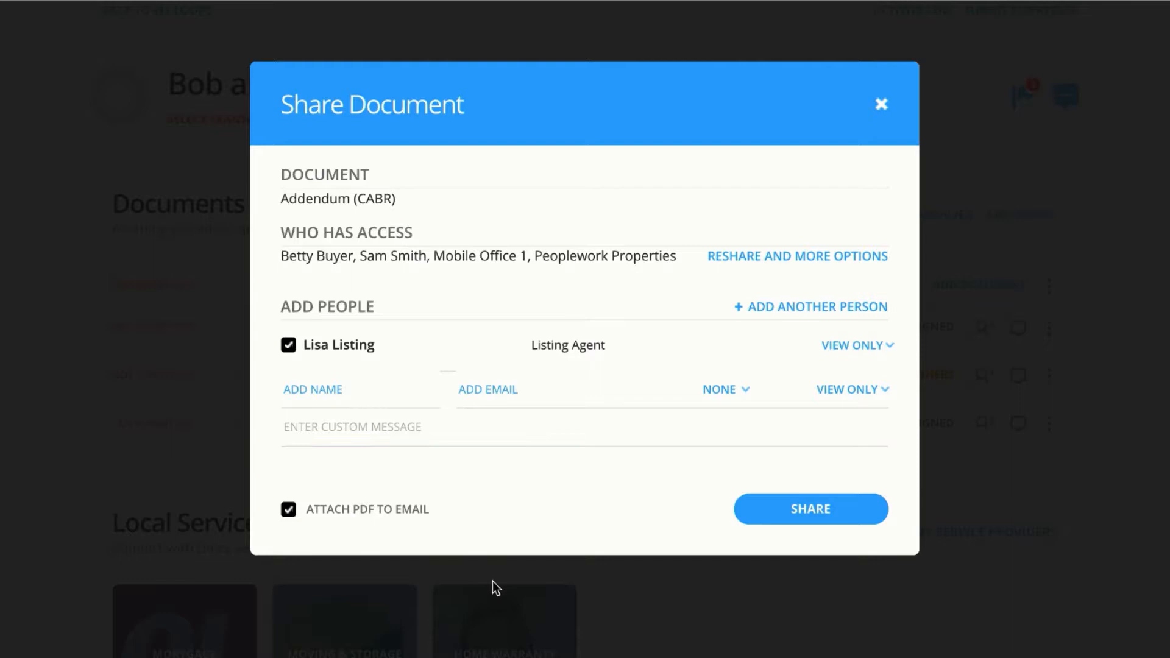
# Add the message "PDF is attached for your convenience." and send the Addendum share to Lisa Listing.
pyautogui.write('PDF')
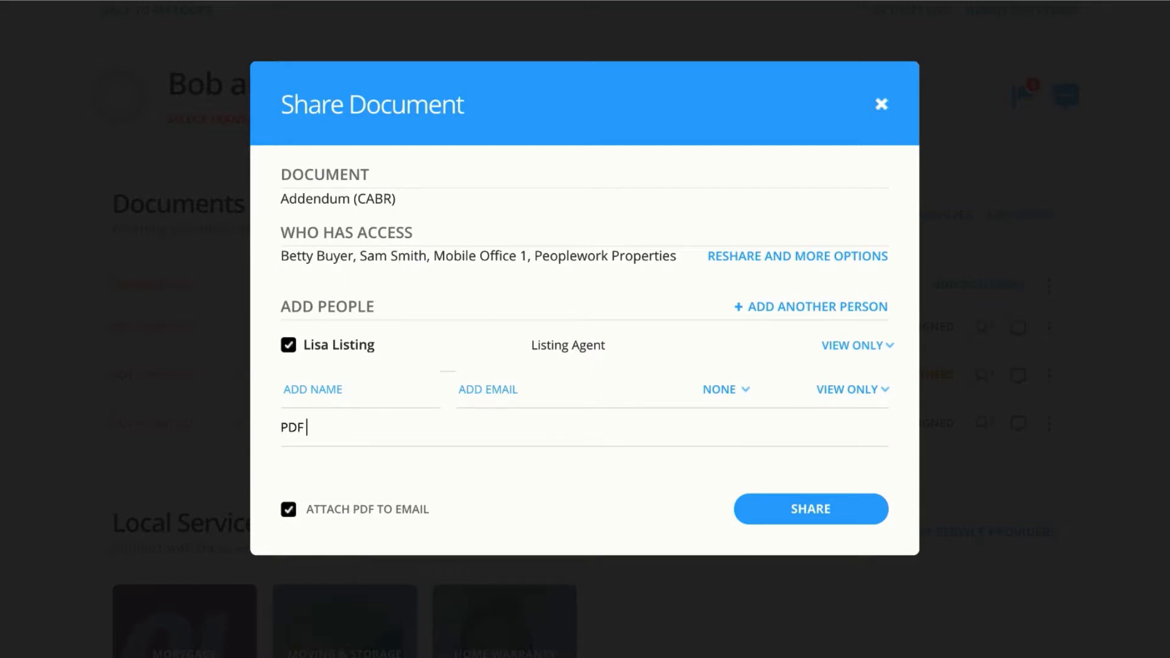
pyautogui.write('is')
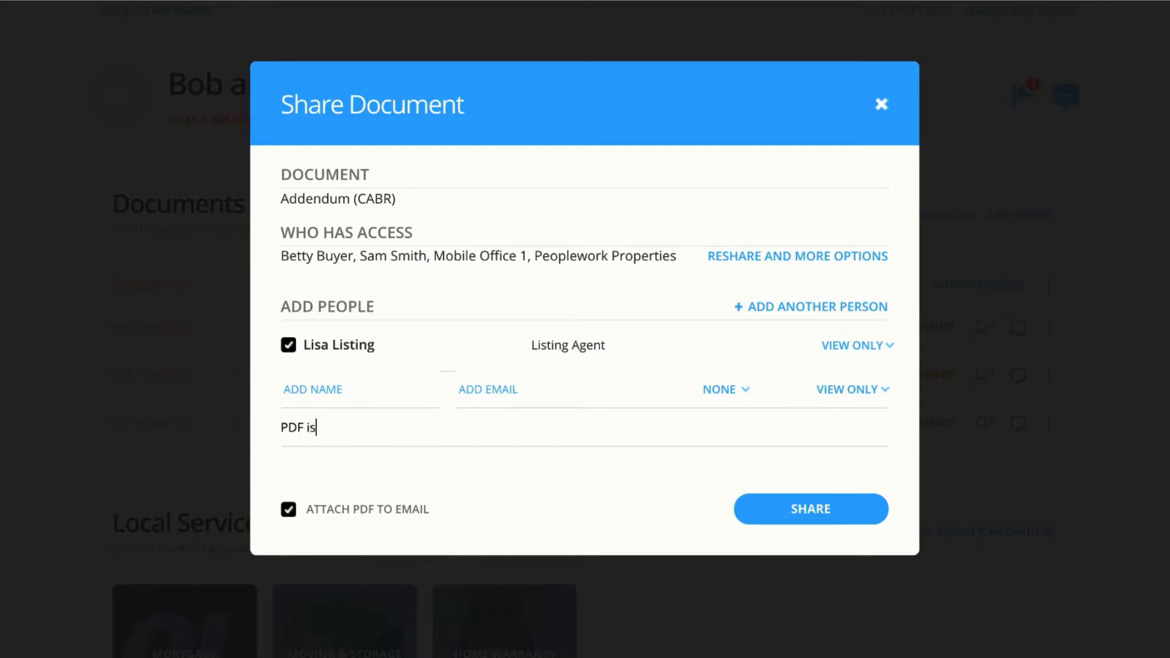
pyautogui.write('attached for your c')
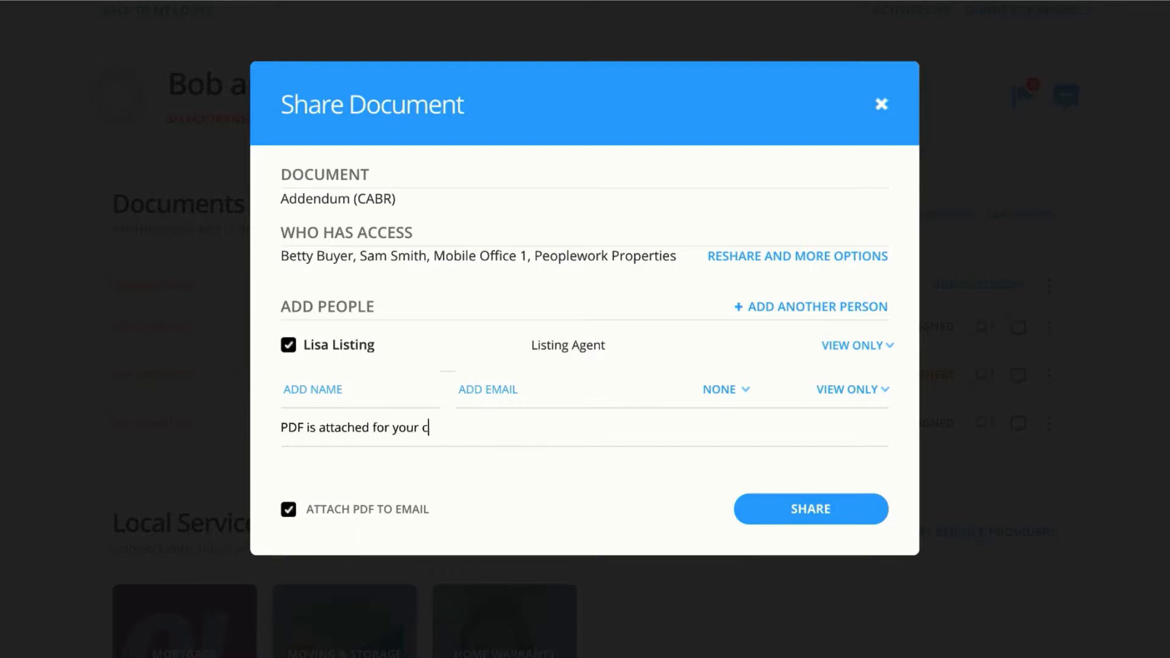
pyautogui.write('onvenience.')
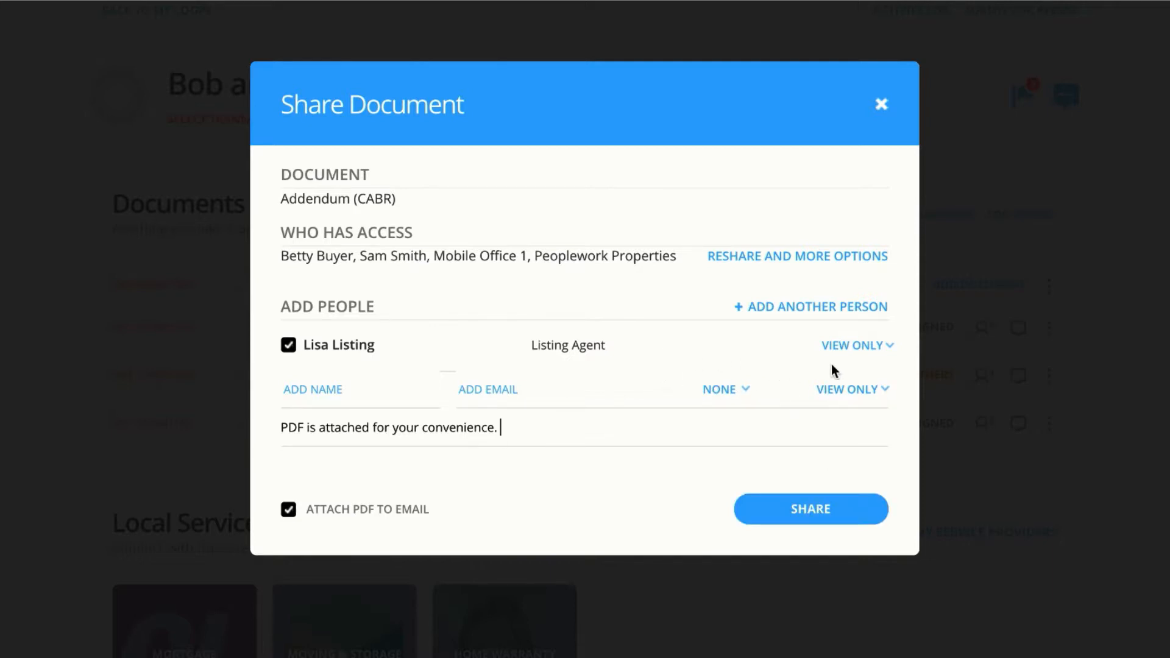
pyautogui.click(607, 440)
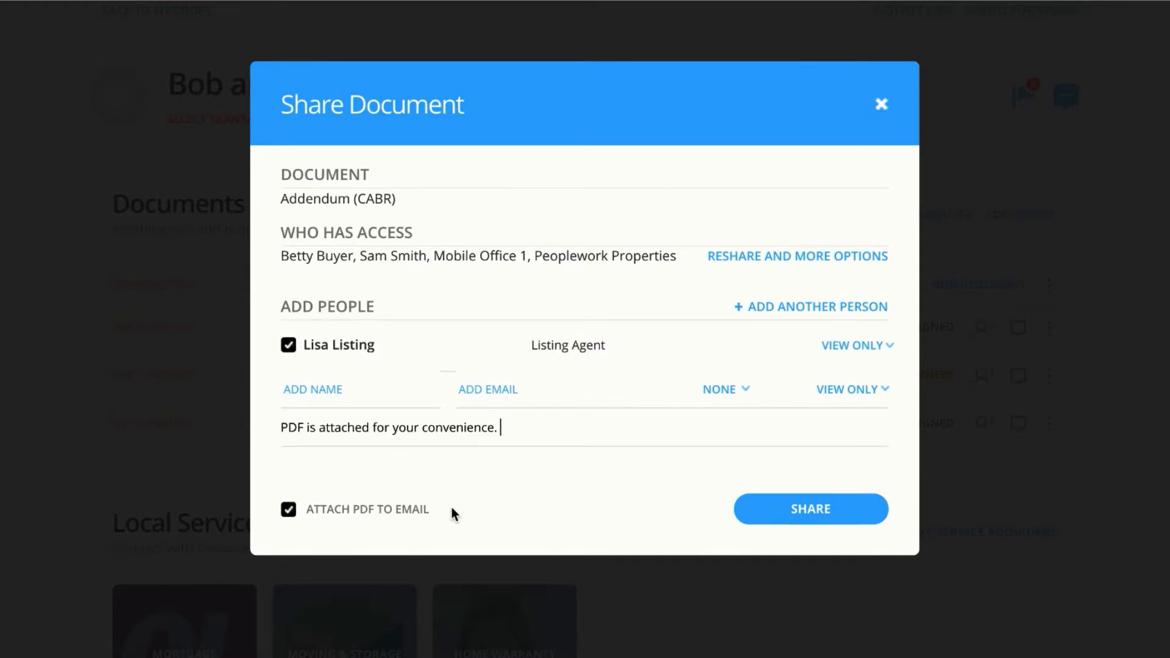
pyautogui.click(810, 509)
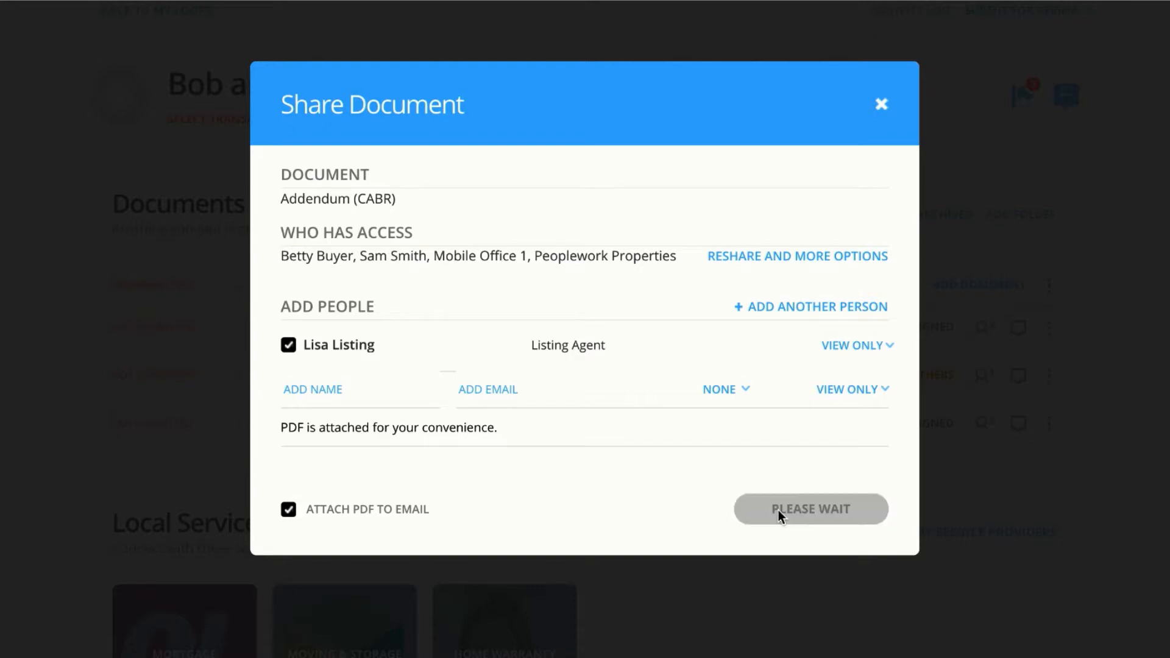
pyautogui.click(809, 508)
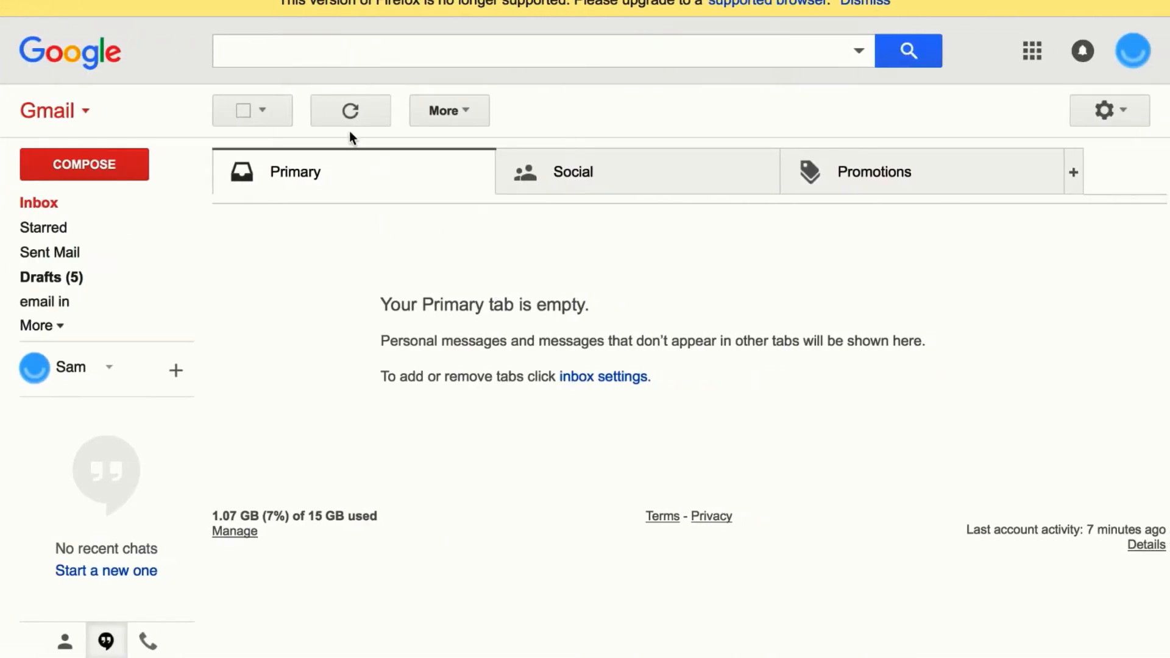
# Confirm the share email in Gmail has Addendum (CABR).pdf attached and view the linked document.
pyautogui.click(350, 111)
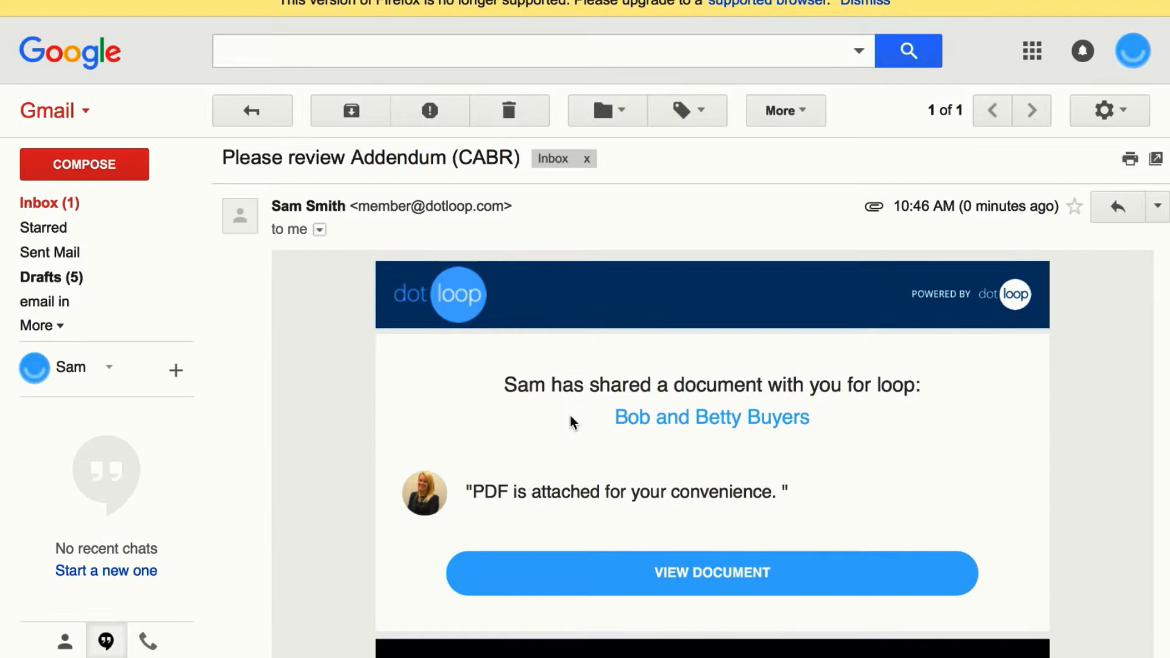
pyautogui.scroll(-3)
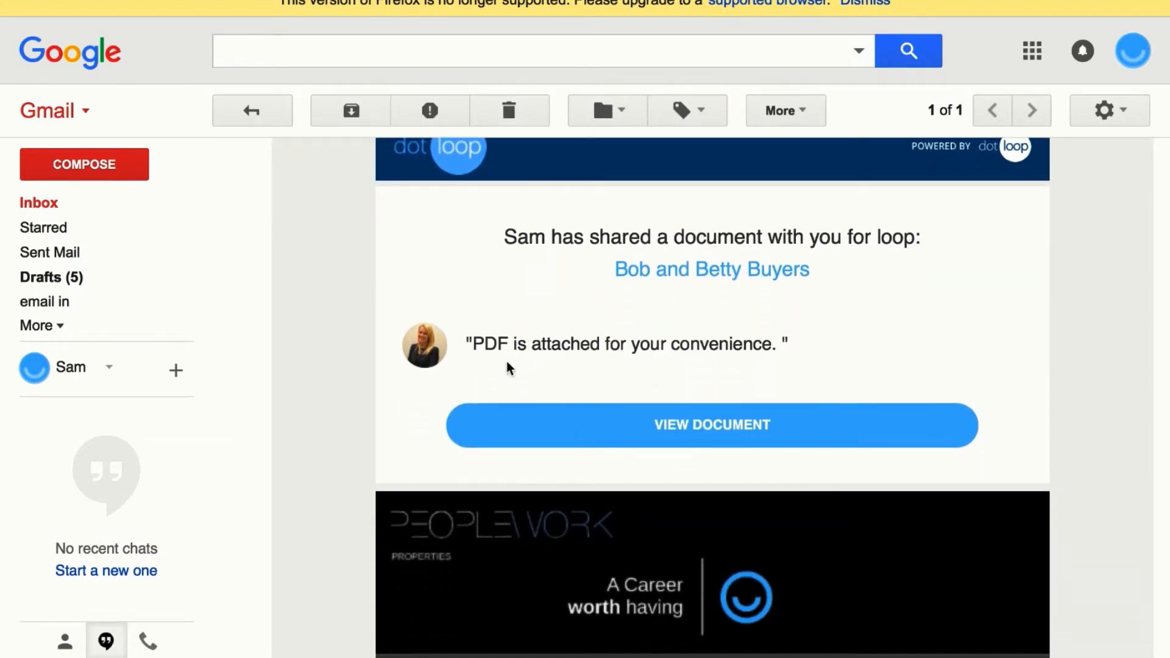
pyautogui.scroll(-3)
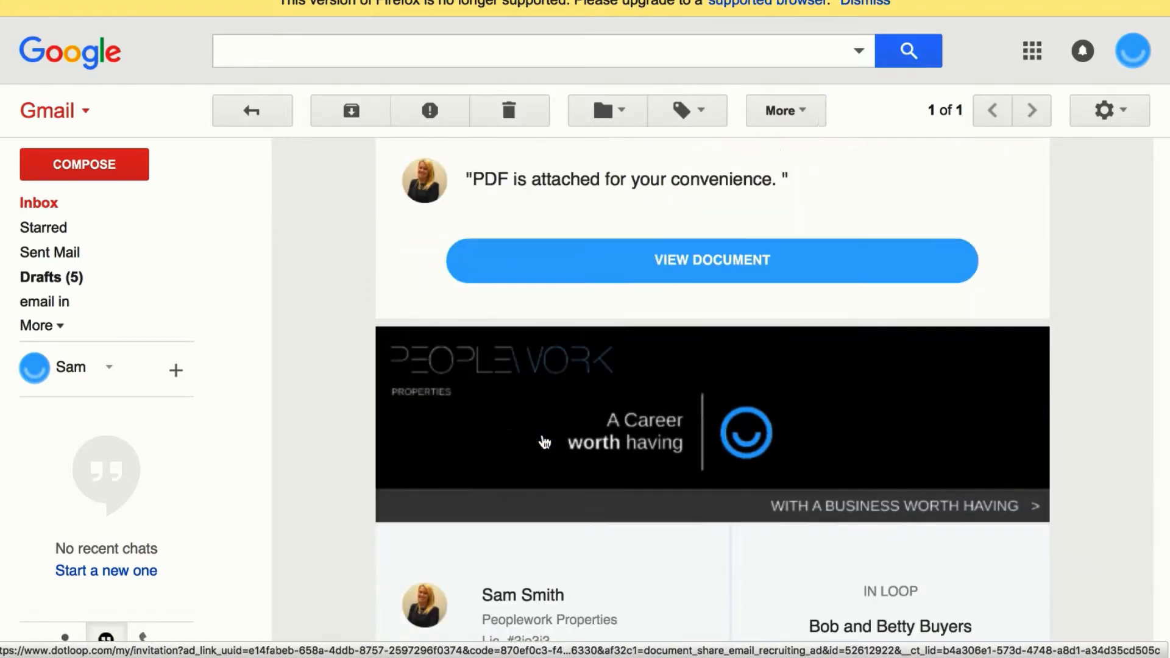
pyautogui.scroll(-3)
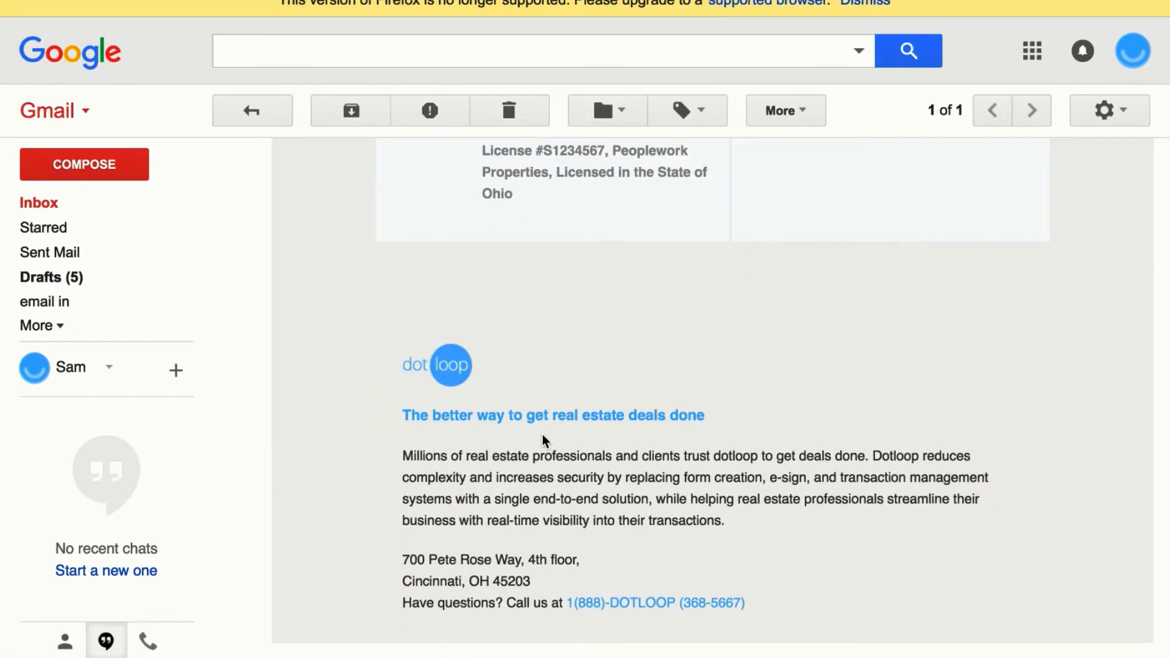
pyautogui.scroll(-3)
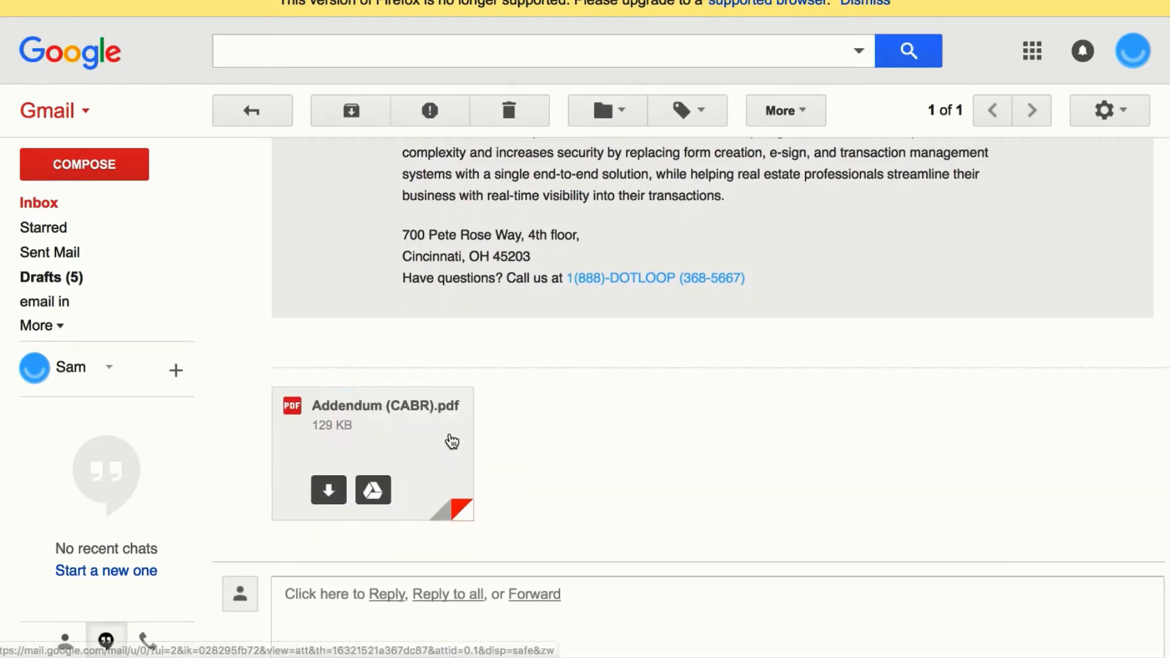
pyautogui.click(373, 454)
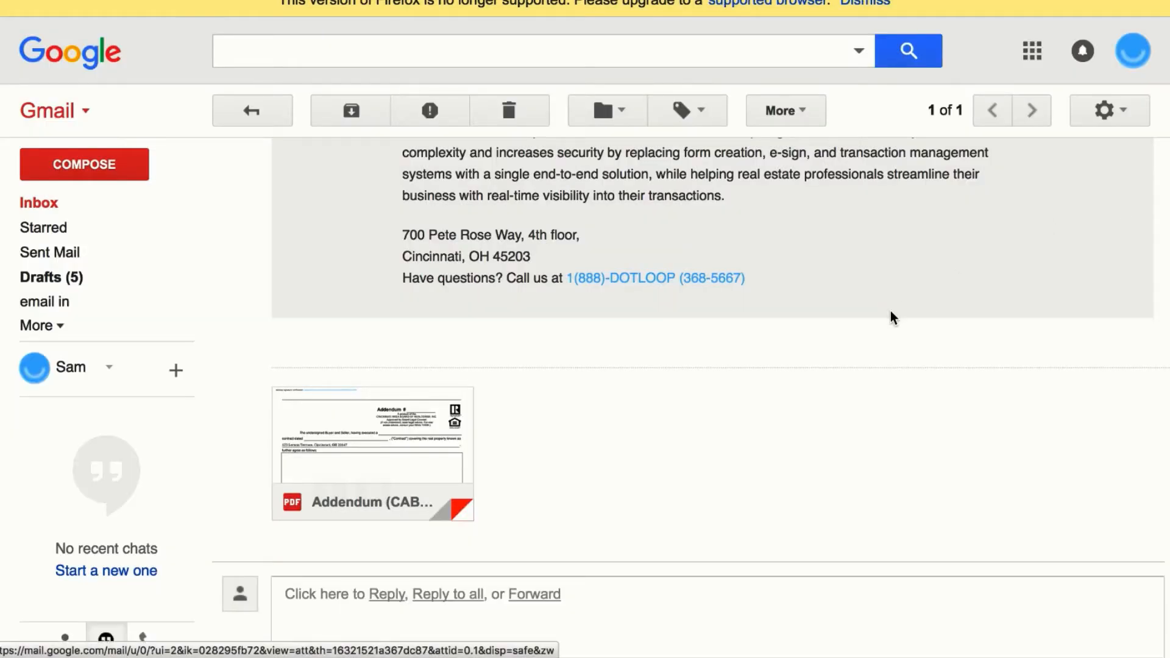
pyautogui.scroll(-3)
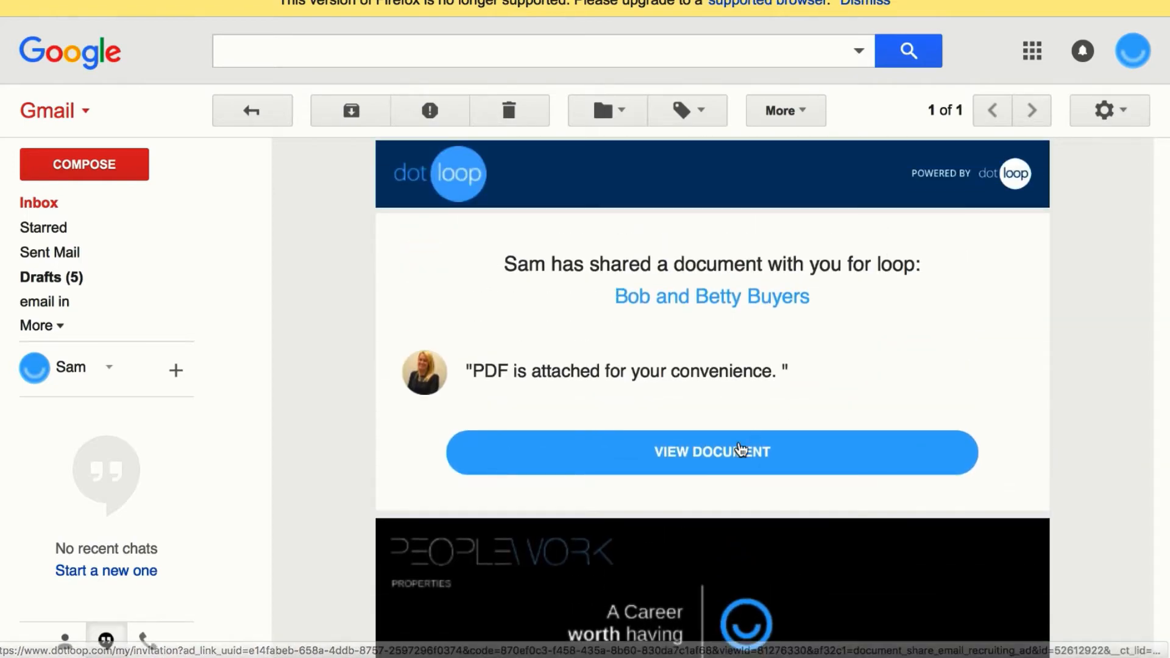
pyautogui.click(710, 452)
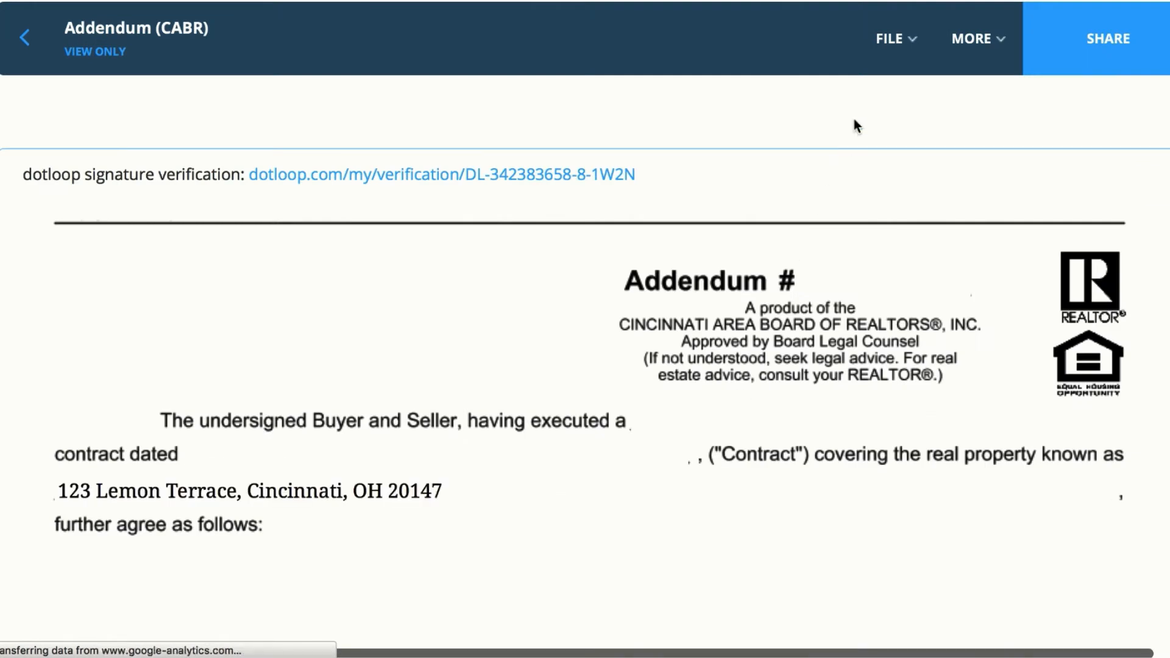
pyautogui.click(894, 38)
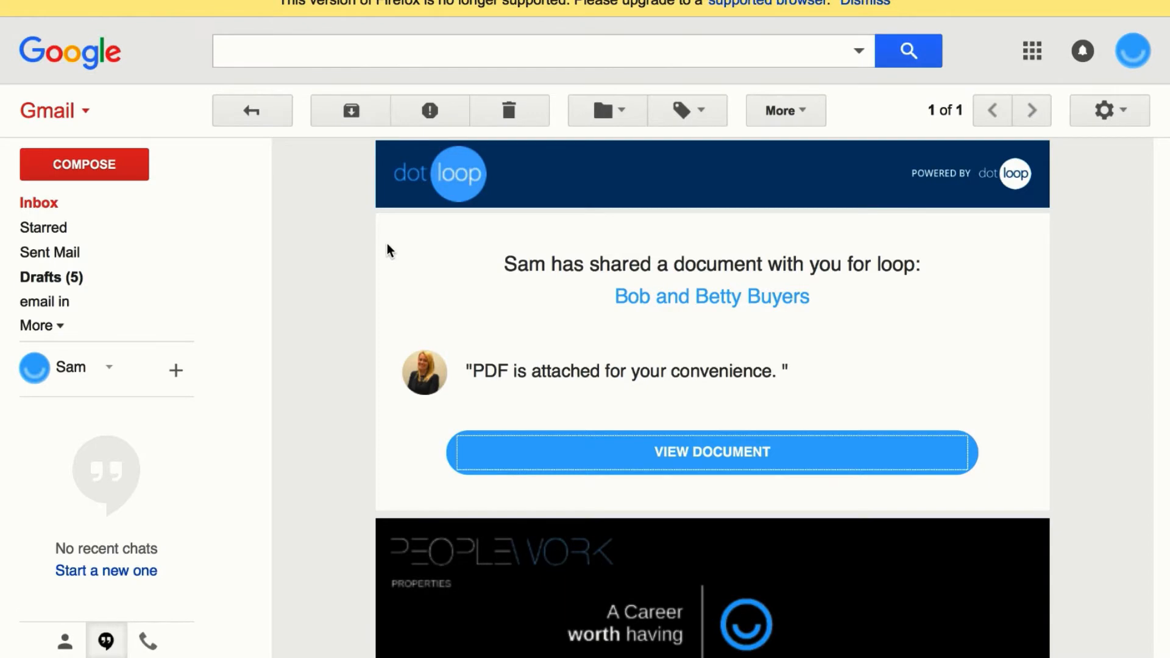
# Select the Contract to Purchase (CABR) for sharing with the listing agent instead of the buyer.
pyautogui.click(710, 451)
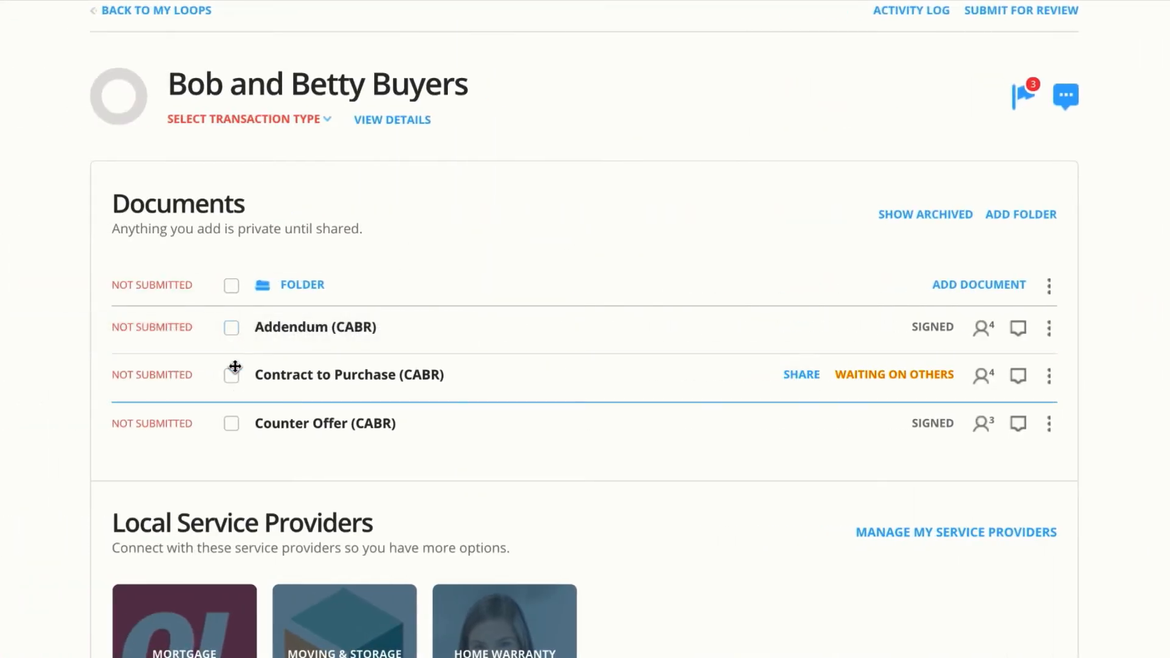
pyautogui.click(232, 374)
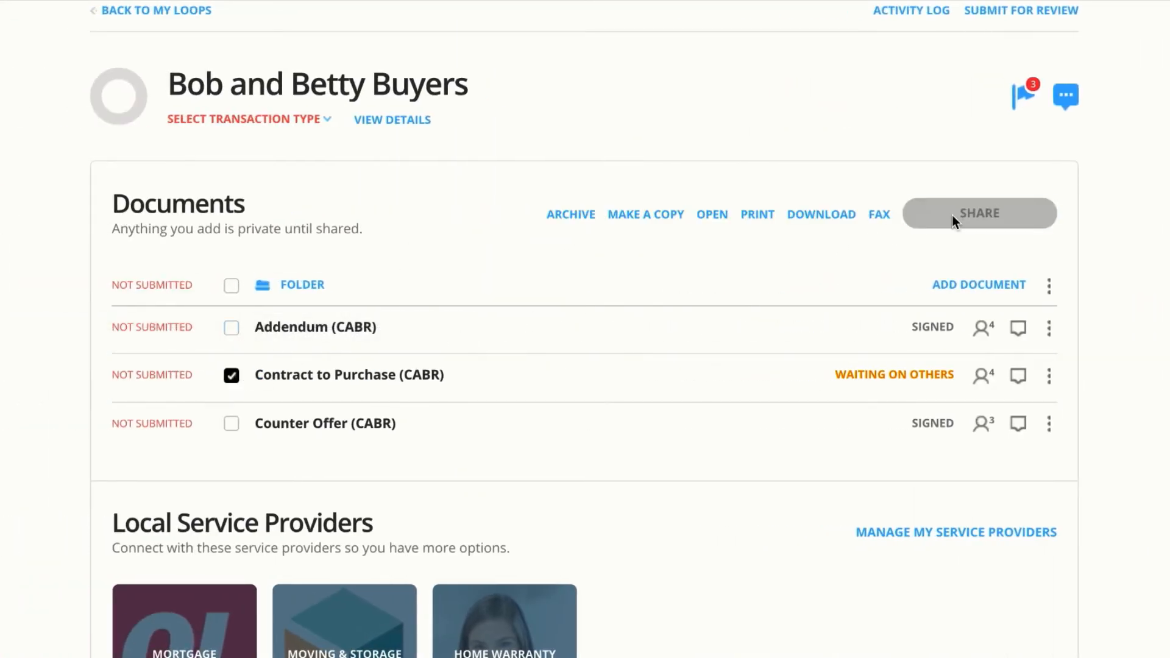
pyautogui.click(979, 213)
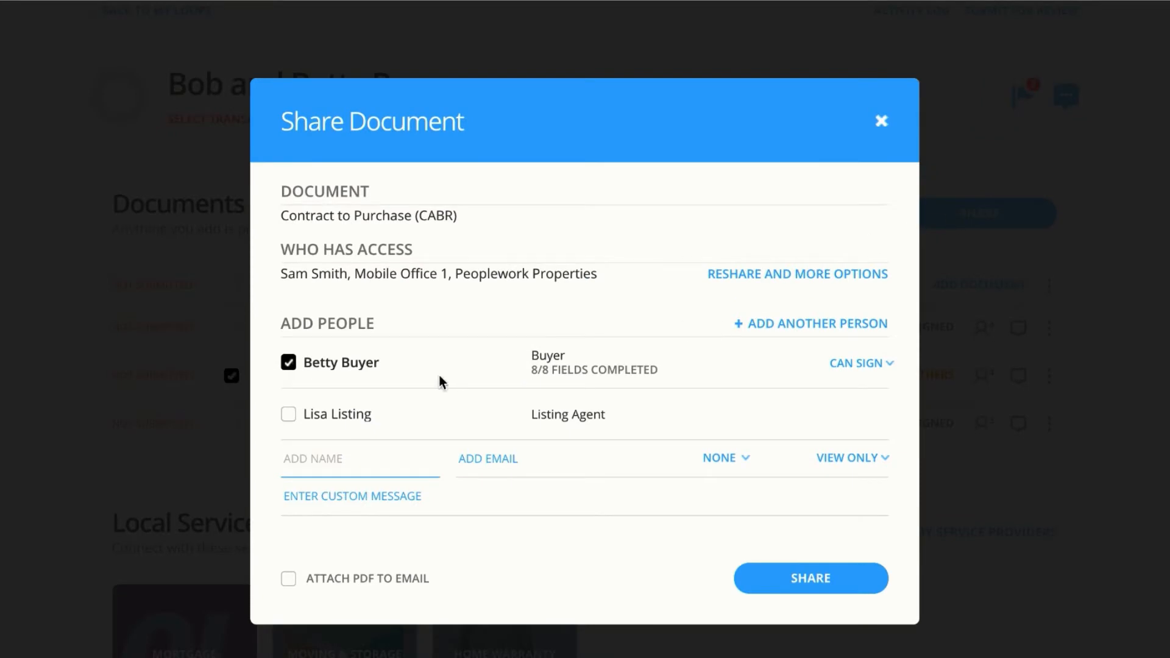
pyautogui.click(288, 414)
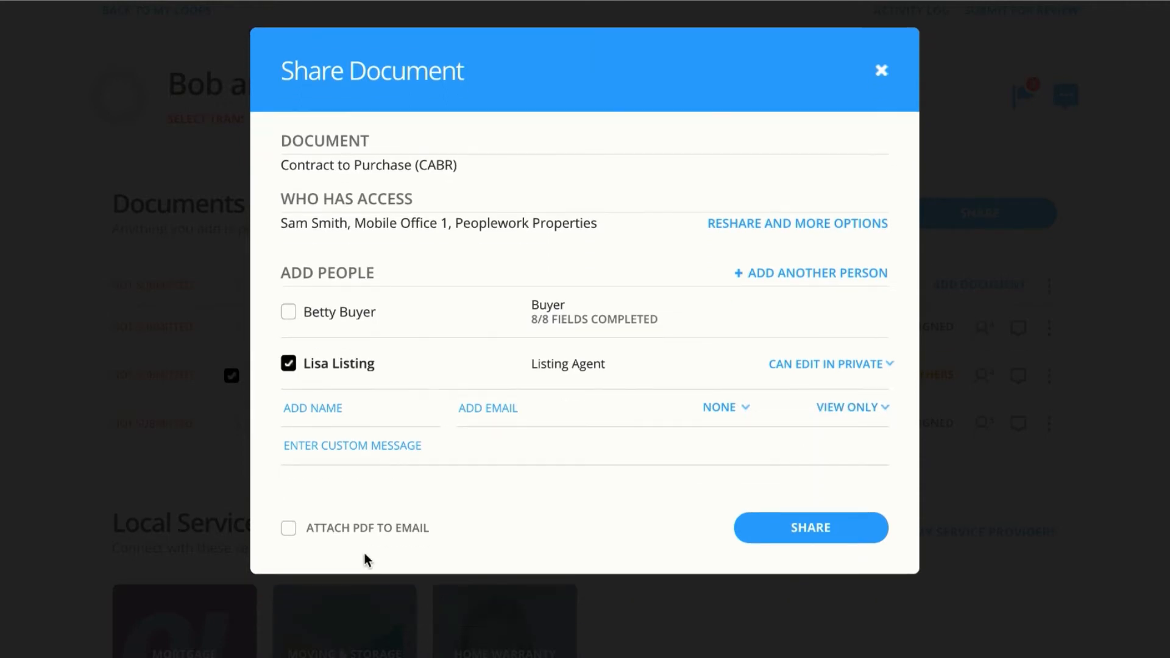
# Send the contract share with its PDF attached and return to the Gmail inbox.
pyautogui.click(287, 528)
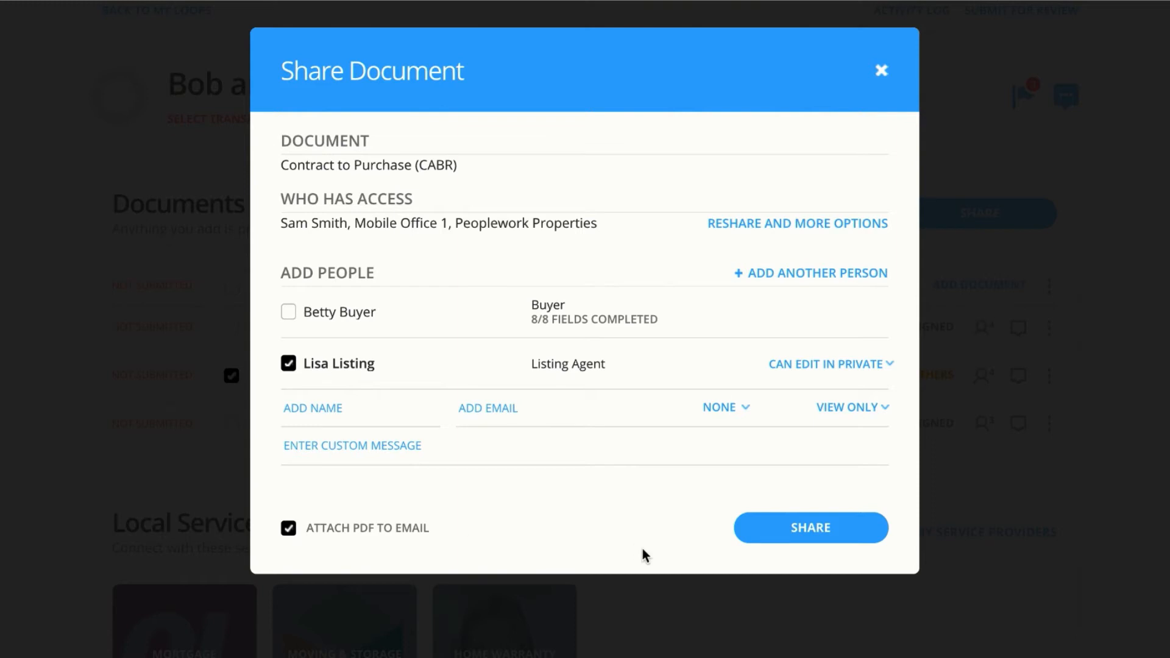
pyautogui.click(811, 528)
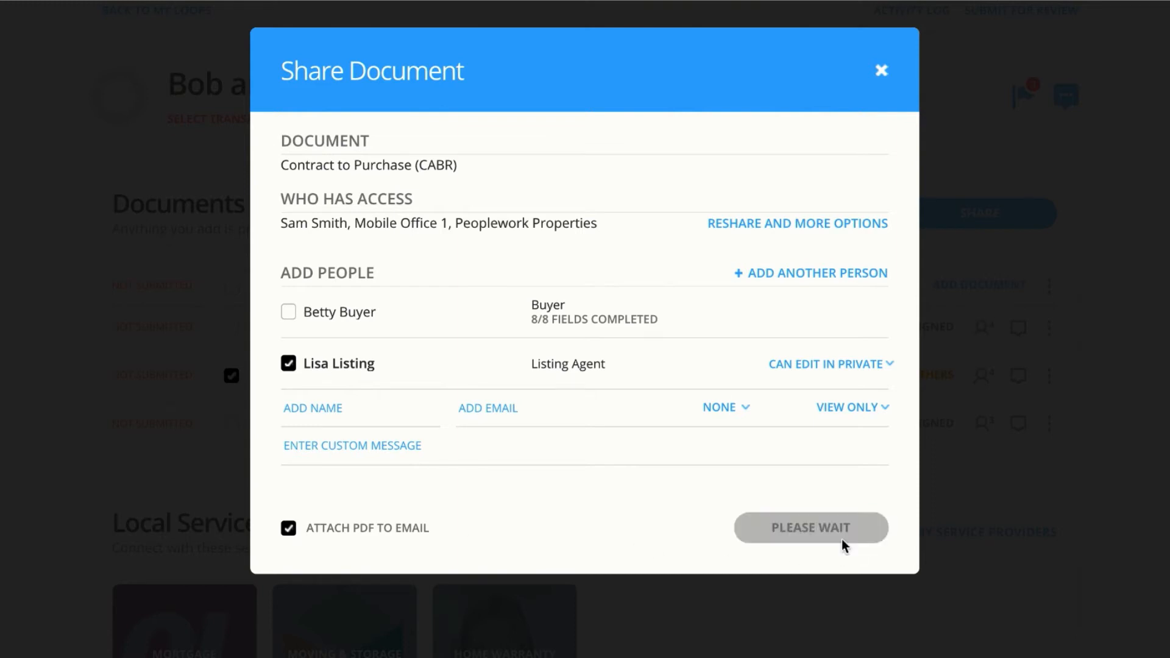
pyautogui.click(809, 528)
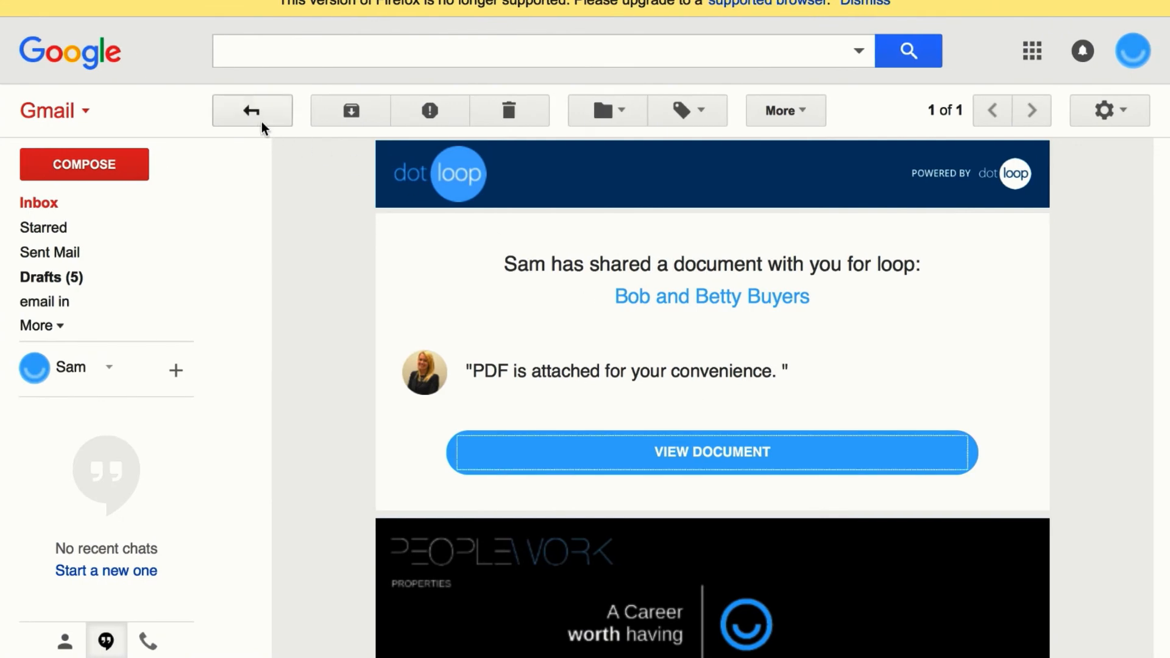
# View the 'Please review Contract to Purchase (CABR)' email and its linked document in dotloop.
pyautogui.click(251, 110)
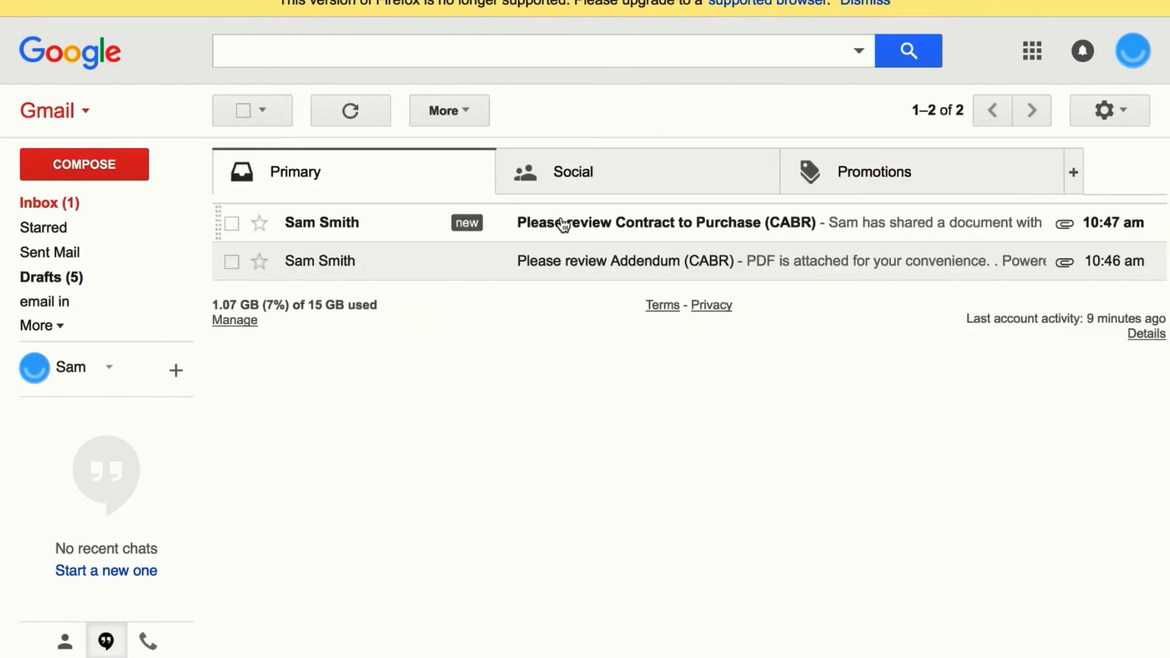
pyautogui.click(661, 222)
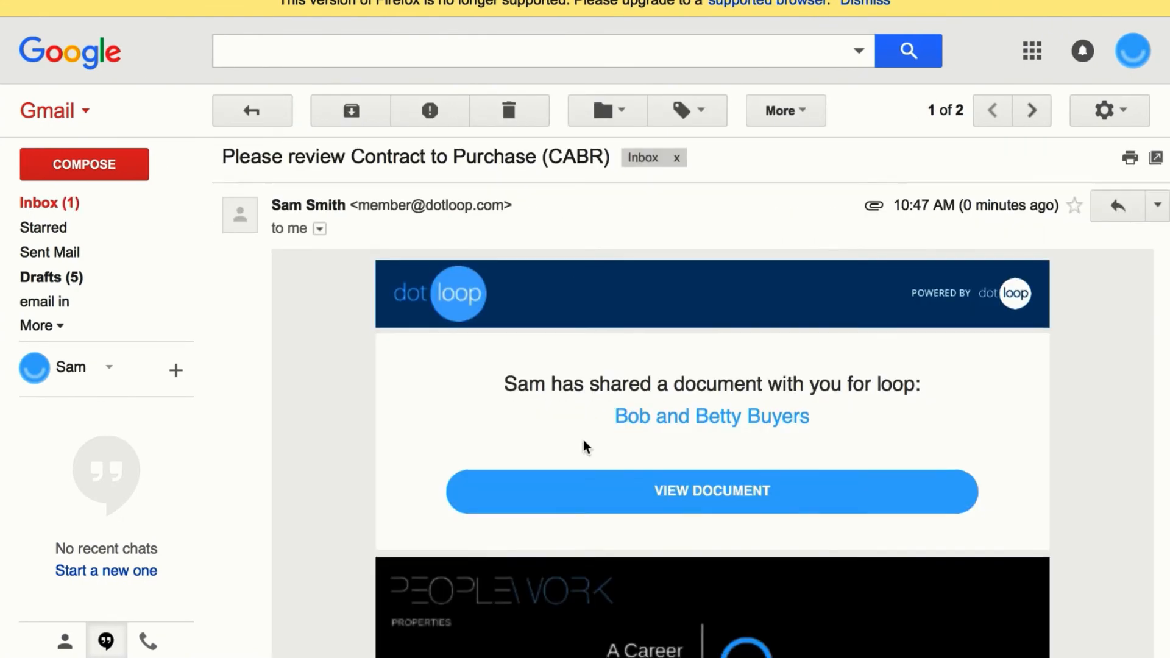
pyautogui.click(711, 491)
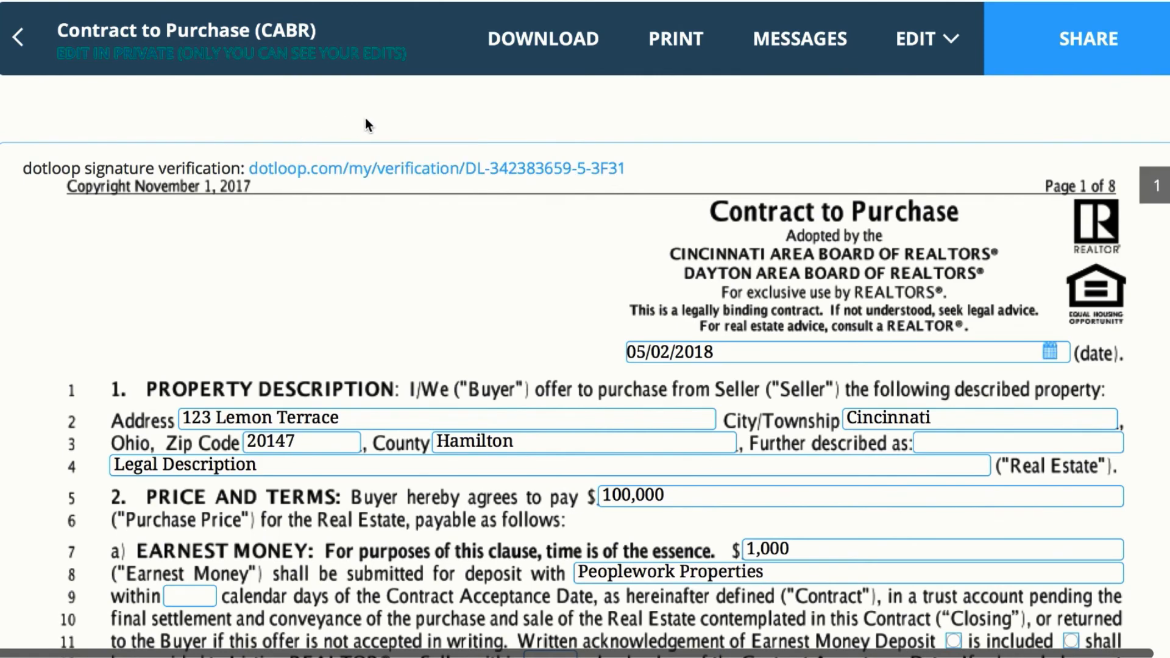
pyautogui.moveTo(1061, 127)
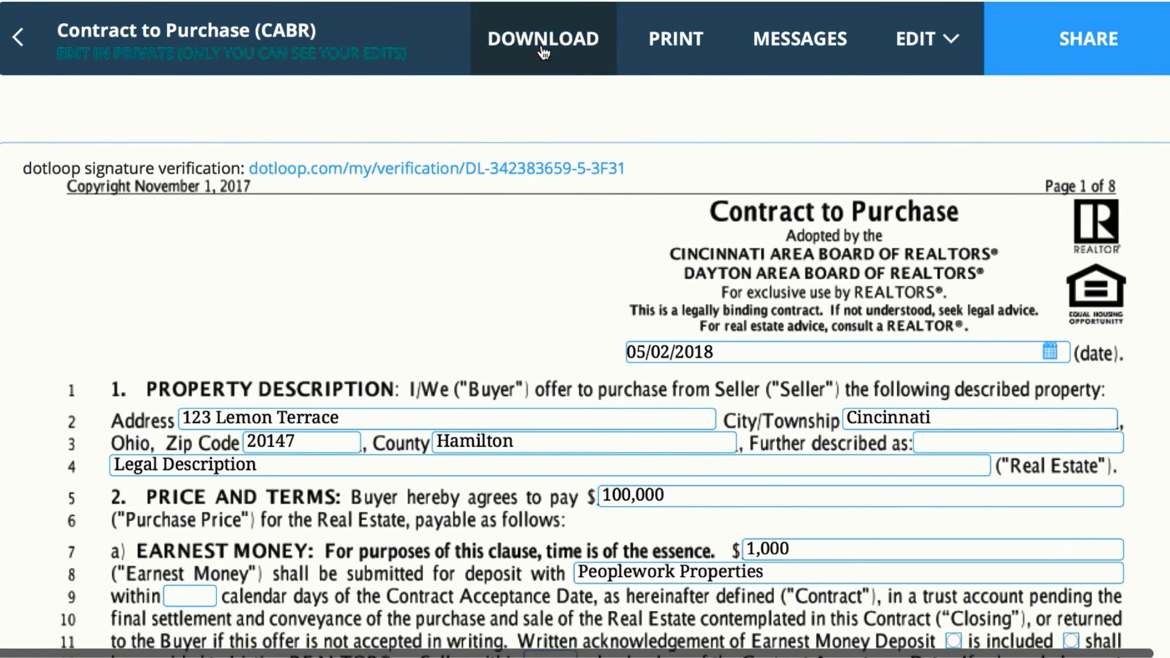
pyautogui.moveTo(690, 128)
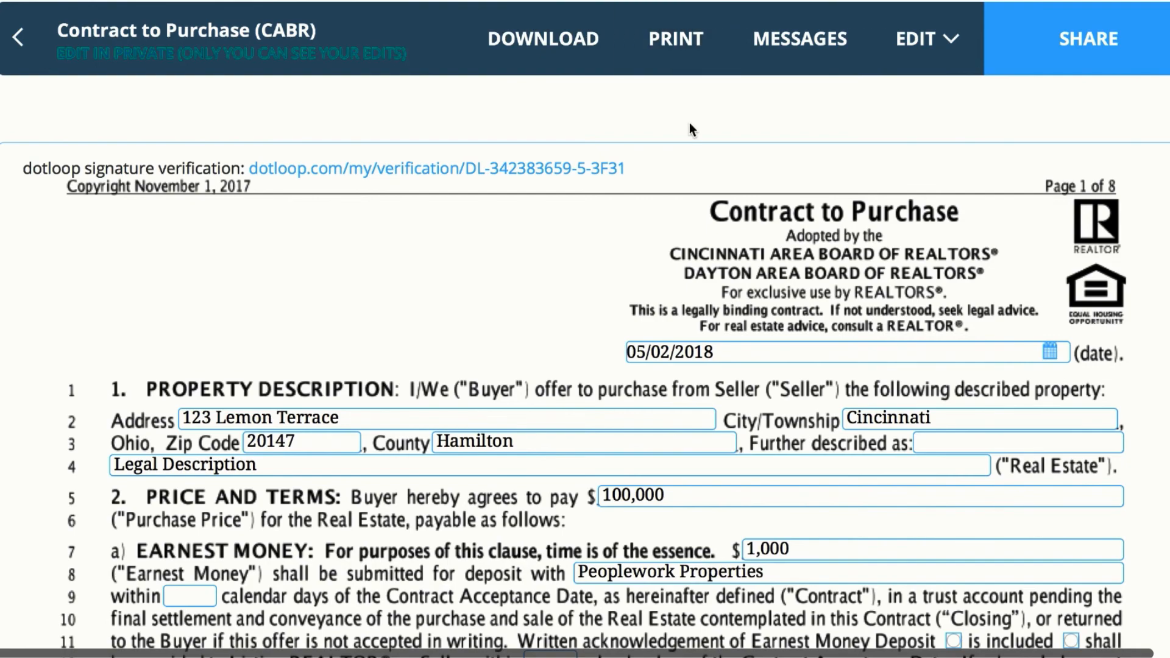